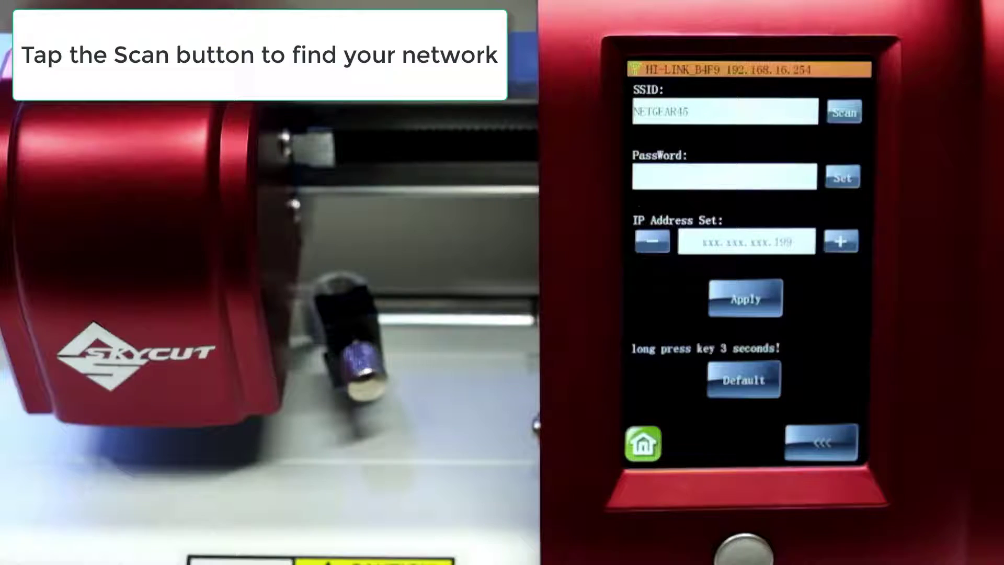
# Scan for nearby wireless networks from the SSID field.
pyautogui.click(842, 113)
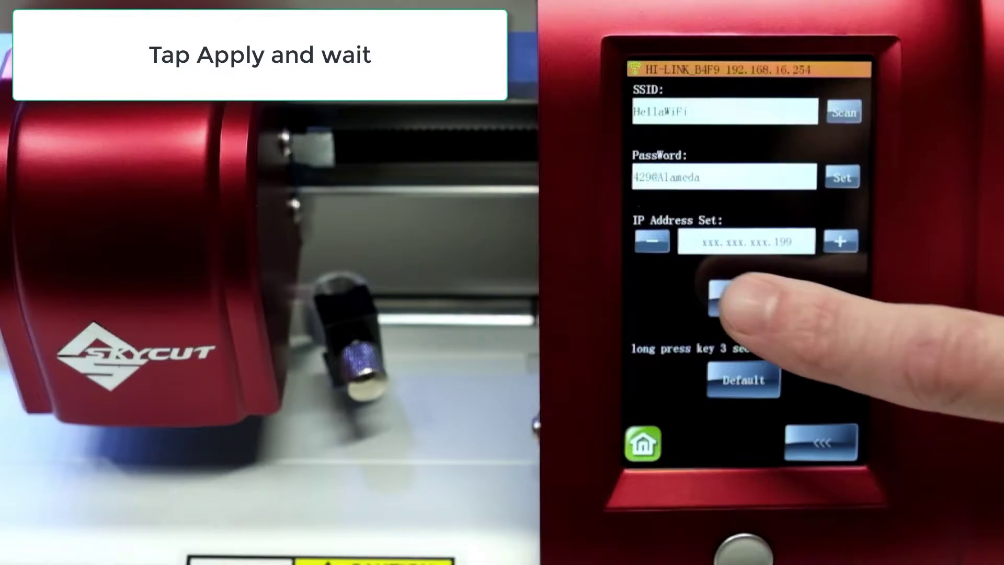
# Apply the HellaWiFi network and password so the cutter starts connecting.
pyautogui.click(743, 298)
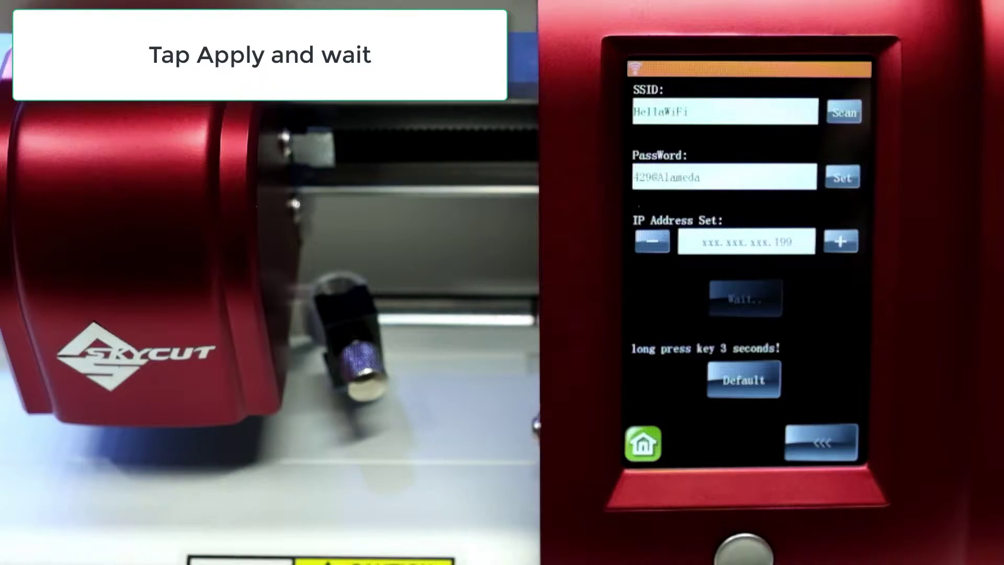